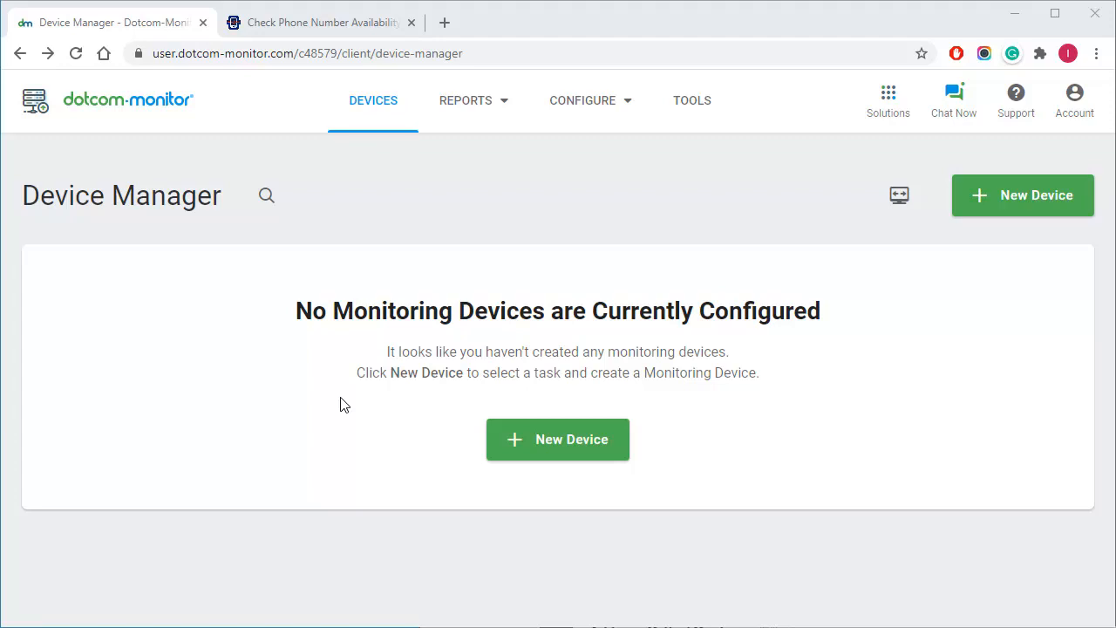
{"action": "mouse_move", "coordinate": [324, 271]}
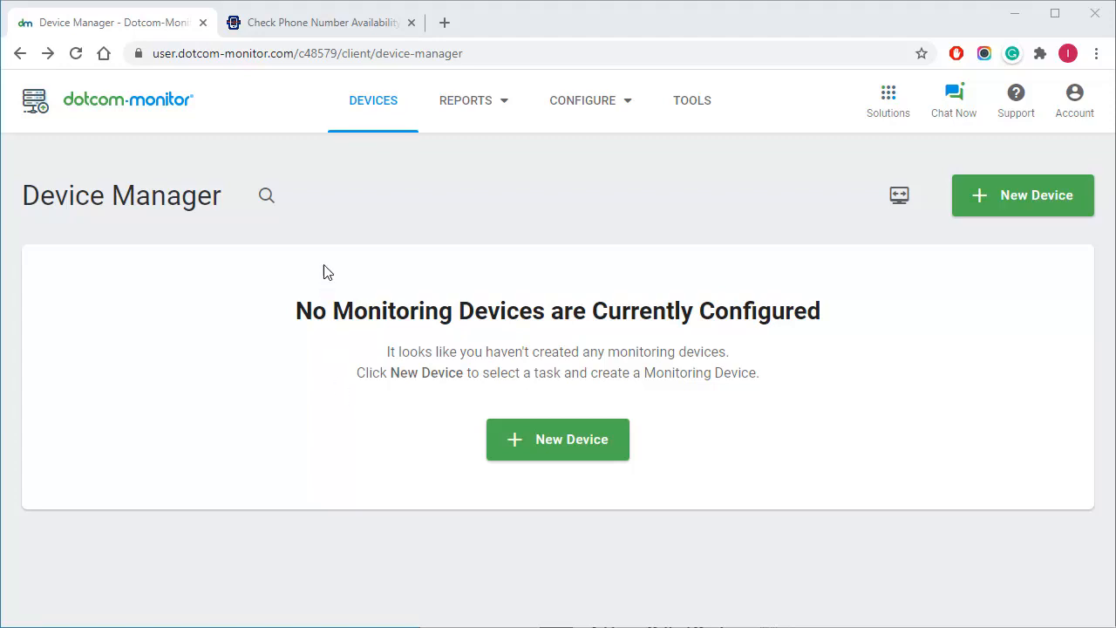
{"action": "mouse_move", "coordinate": [321, 21]}
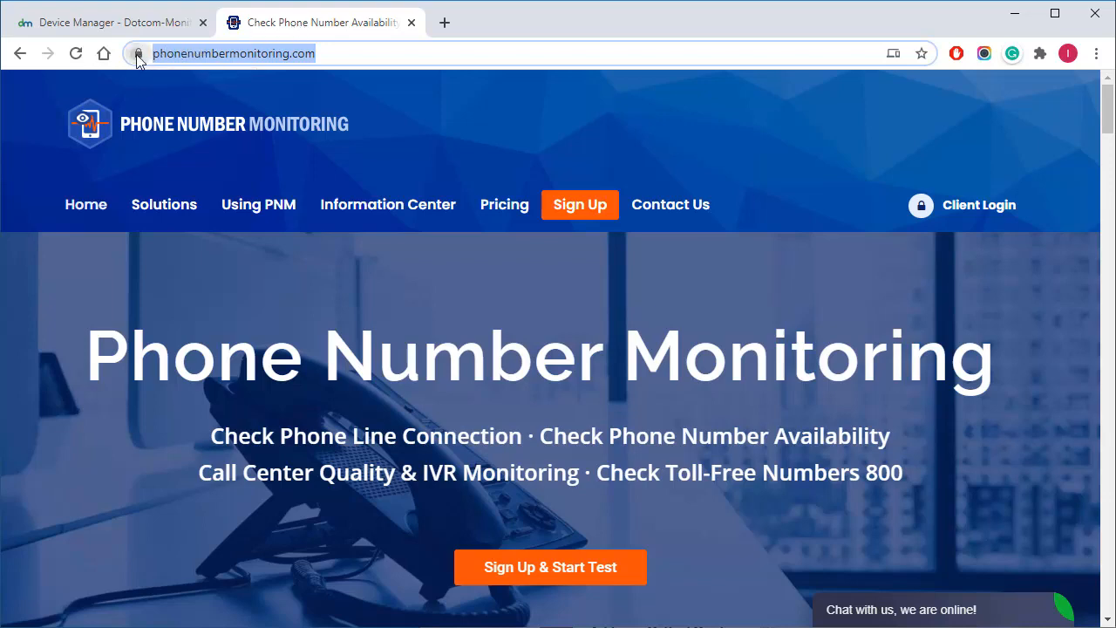
- Inspect the site's Let's Encrypt certificate, valid through 9/25/2020, in Chrome
{"action": "left_click", "coordinate": [138, 53]}
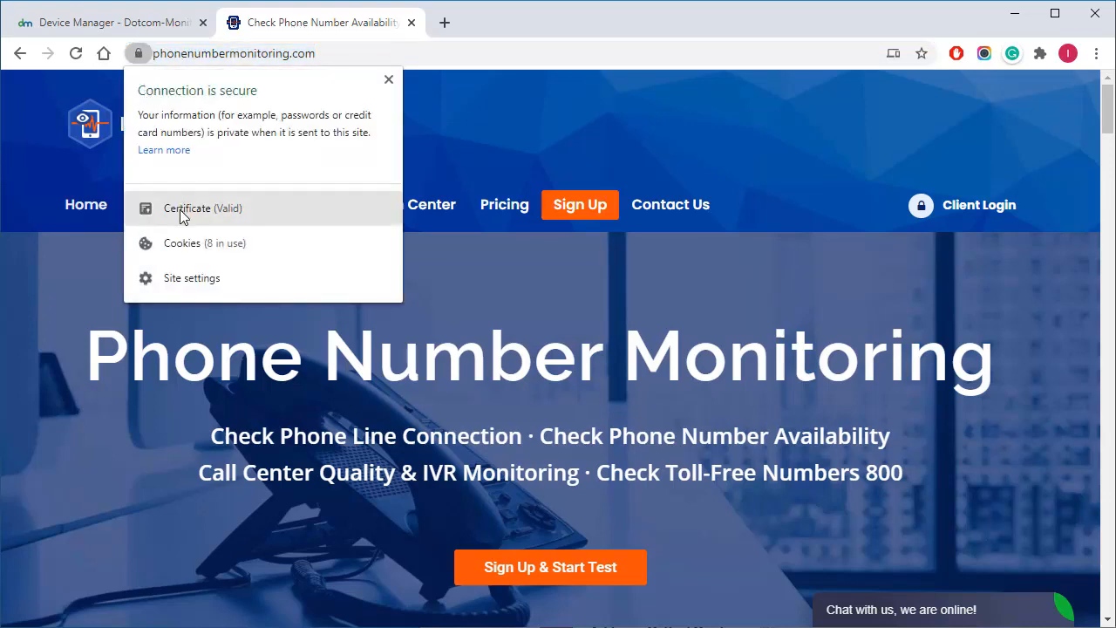
{"action": "left_click", "coordinate": [203, 208]}
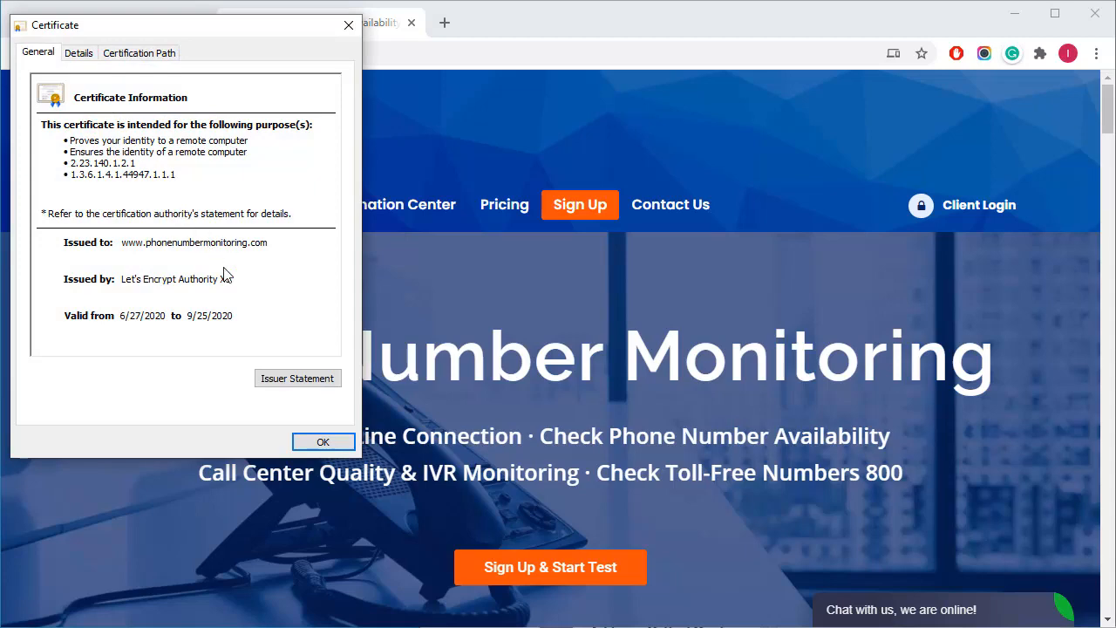
{"action": "mouse_move", "coordinate": [129, 335]}
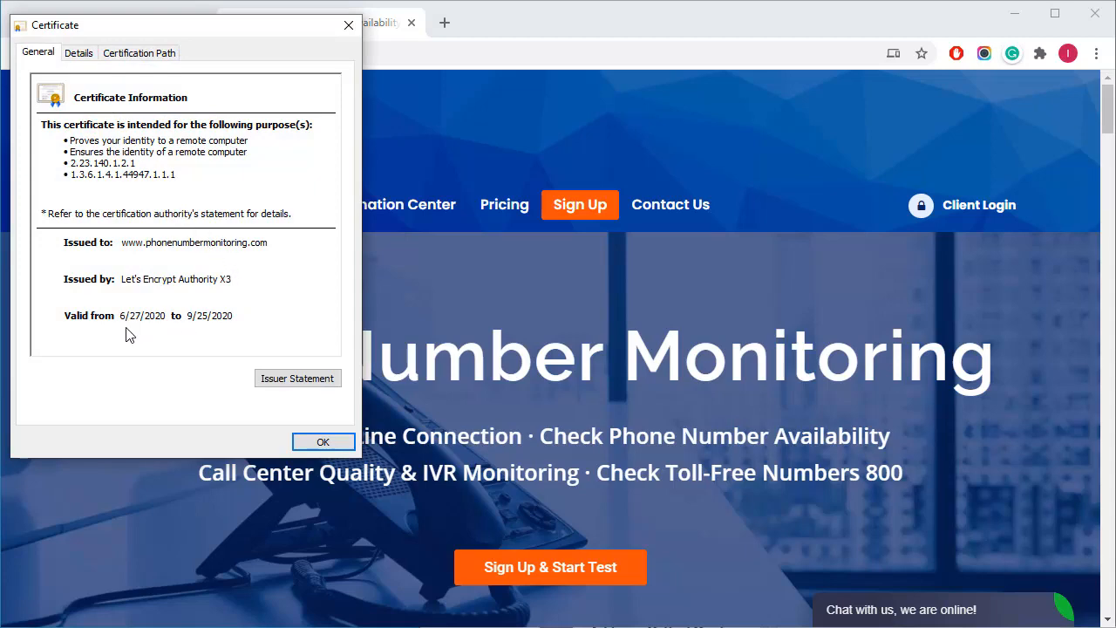
{"action": "left_click", "coordinate": [323, 441]}
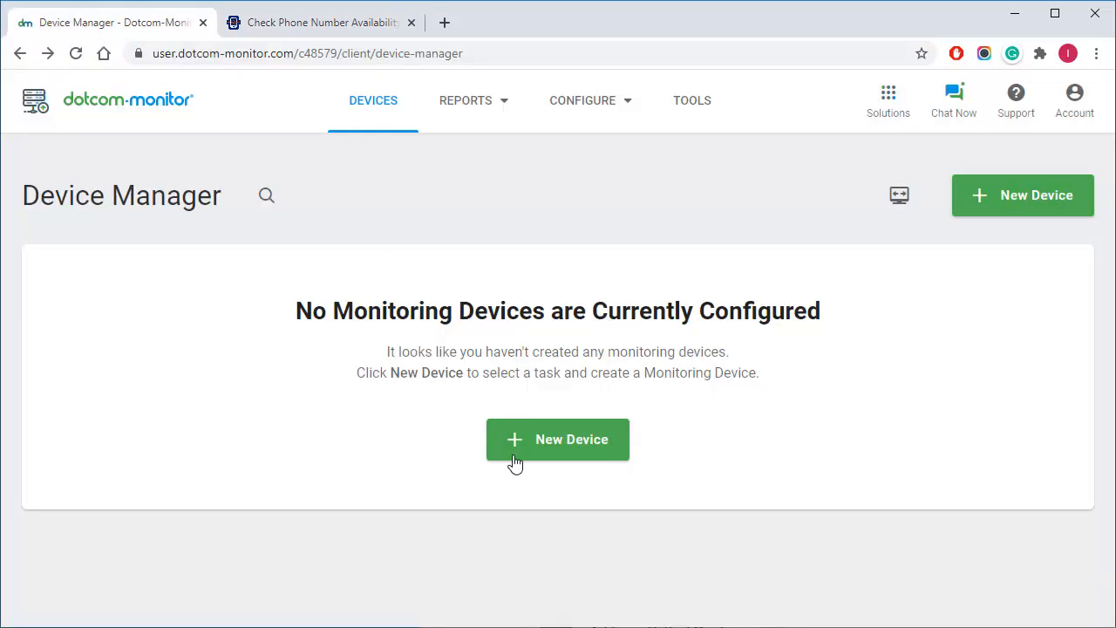
- Start a new monitoring device and choose HTTP/S under Web Services
{"action": "left_click", "coordinate": [557, 439]}
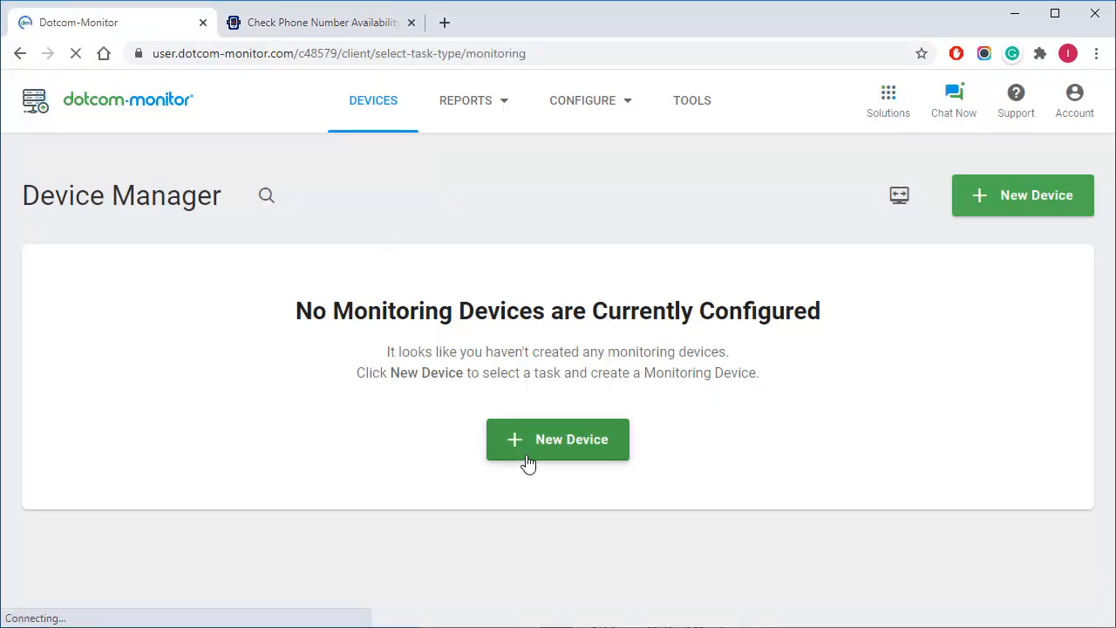
{"action": "left_click", "coordinate": [557, 438]}
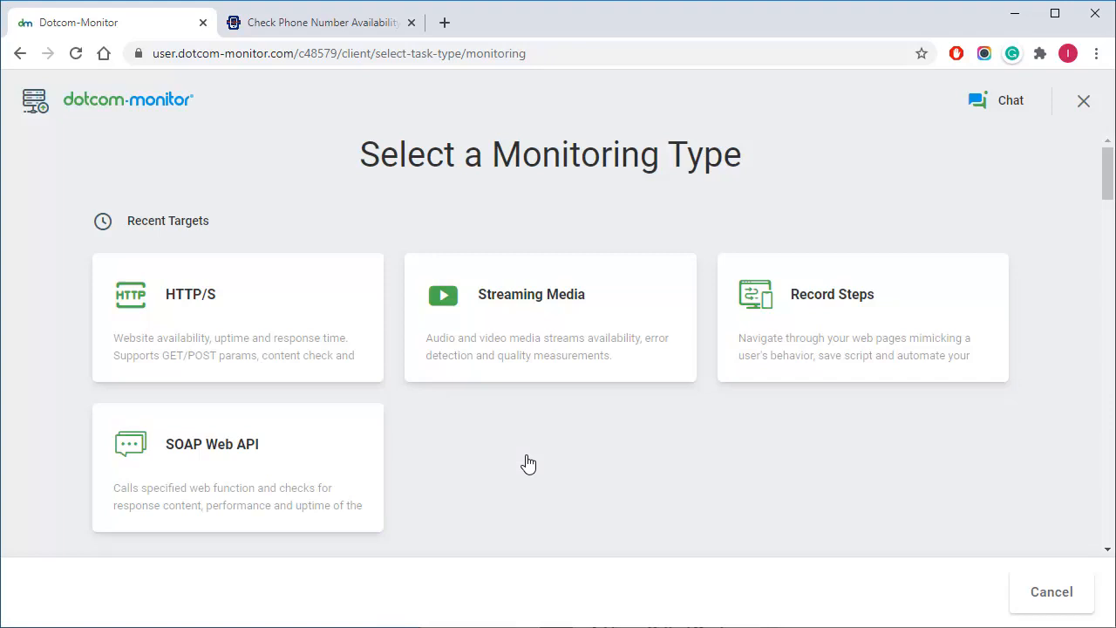
{"action": "mouse_move", "coordinate": [528, 451]}
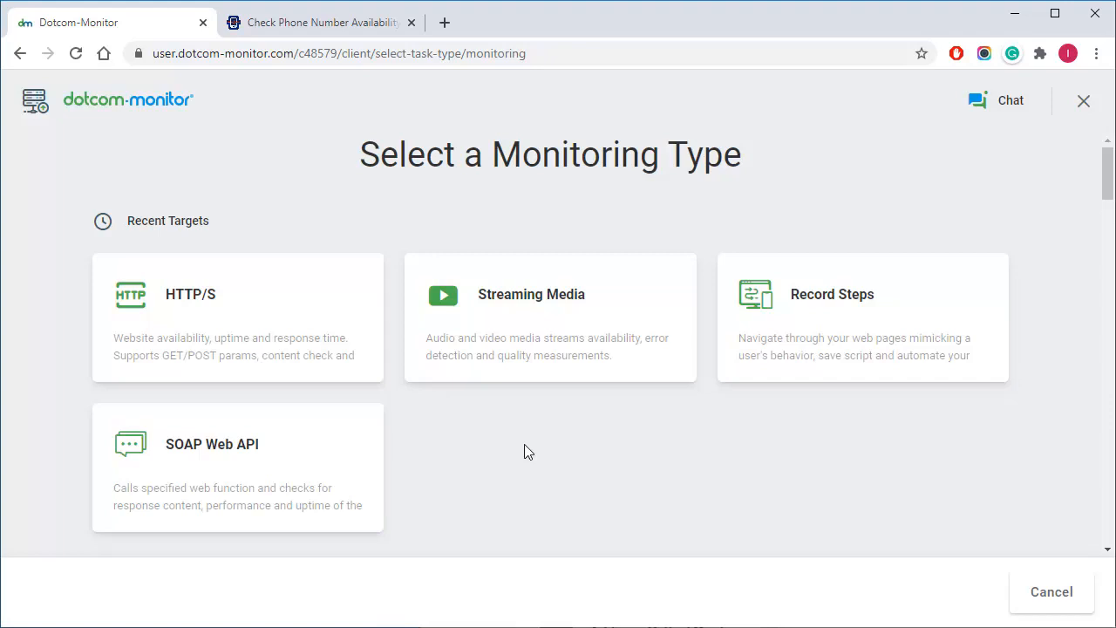
{"action": "scroll", "scroll_direction": "down", "scroll_amount": 3}
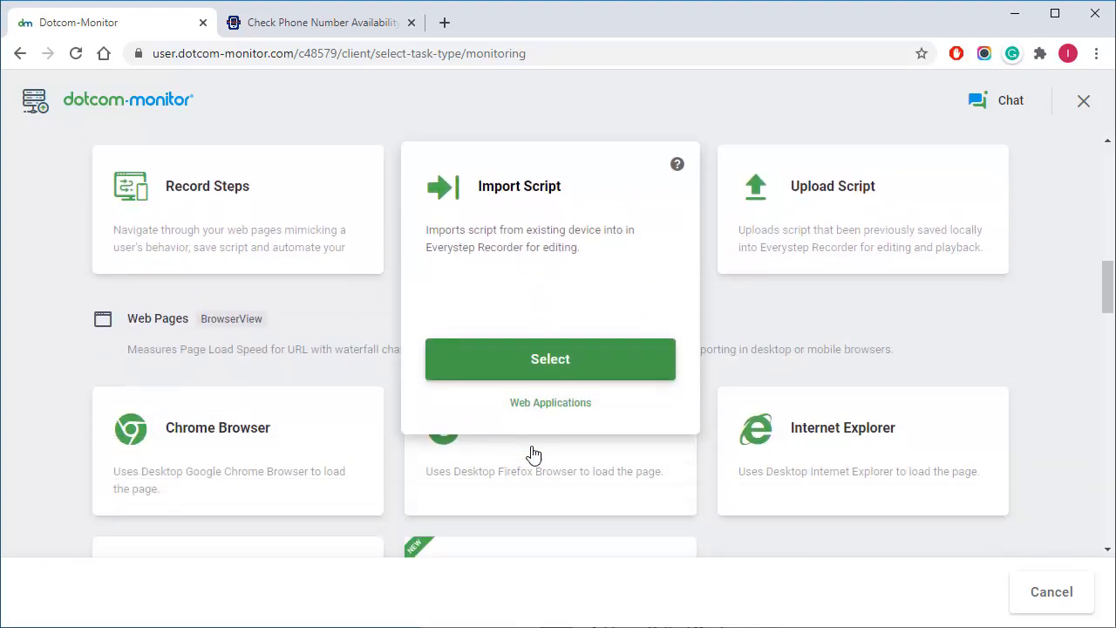
{"action": "scroll", "scroll_direction": "down", "scroll_amount": 3}
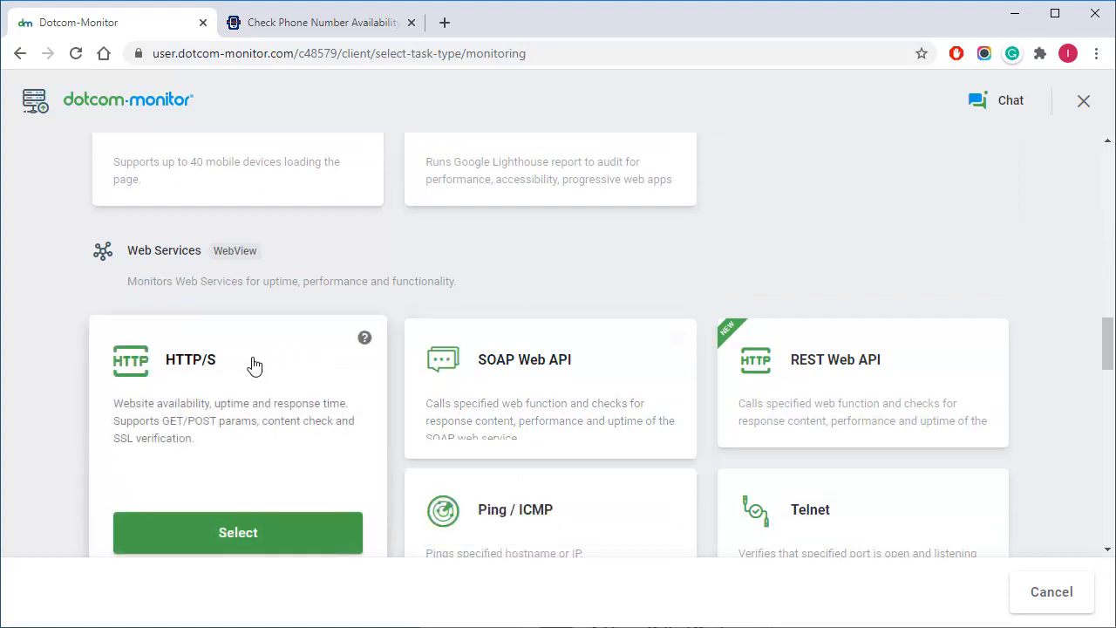
{"action": "left_click", "coordinate": [237, 532]}
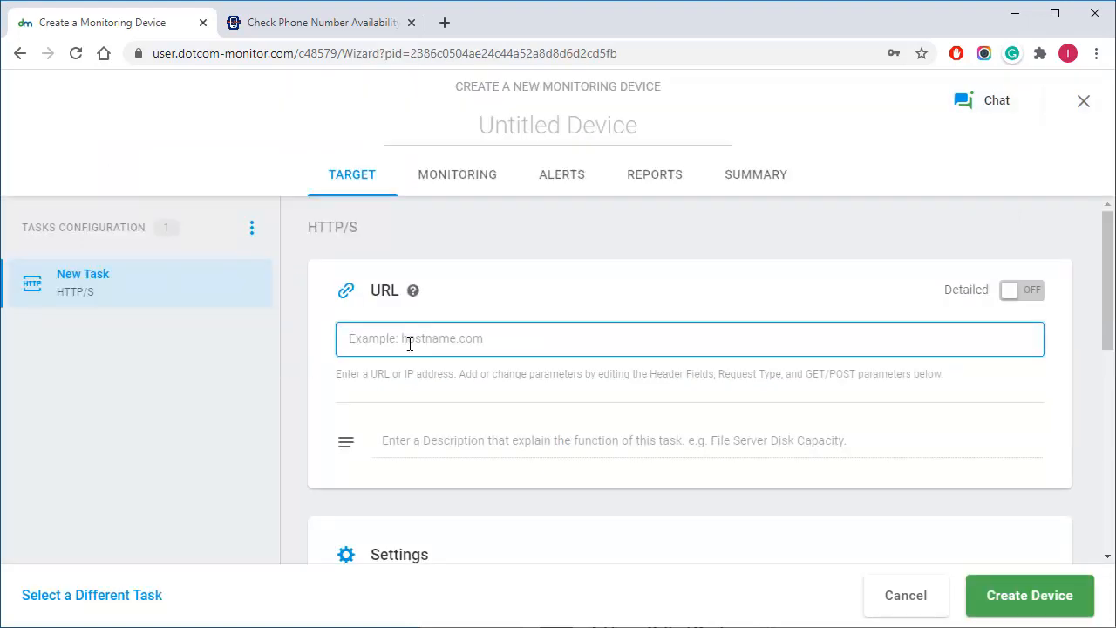
{"action": "right_click", "coordinate": [410, 338]}
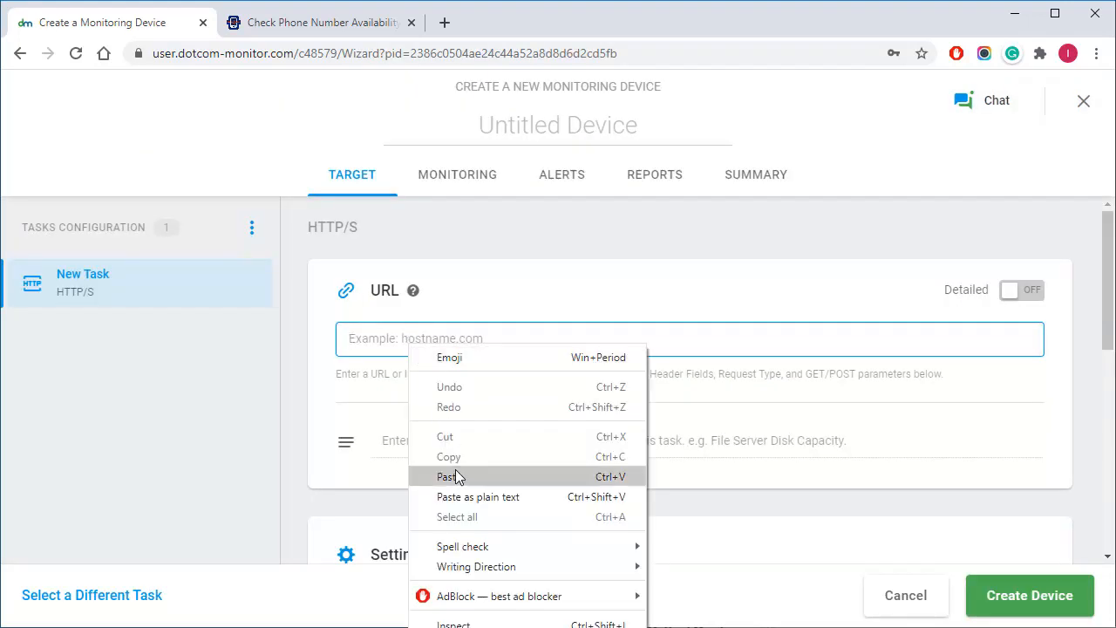
{"action": "left_click", "coordinate": [446, 477]}
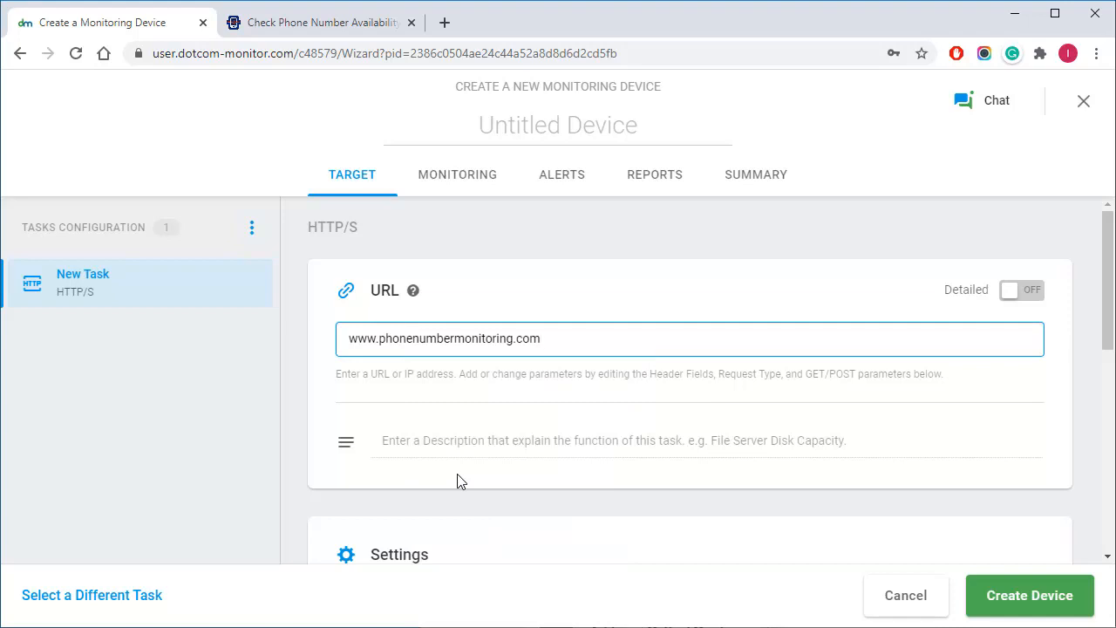
{"action": "scroll", "scroll_direction": "down", "scroll_amount": 3}
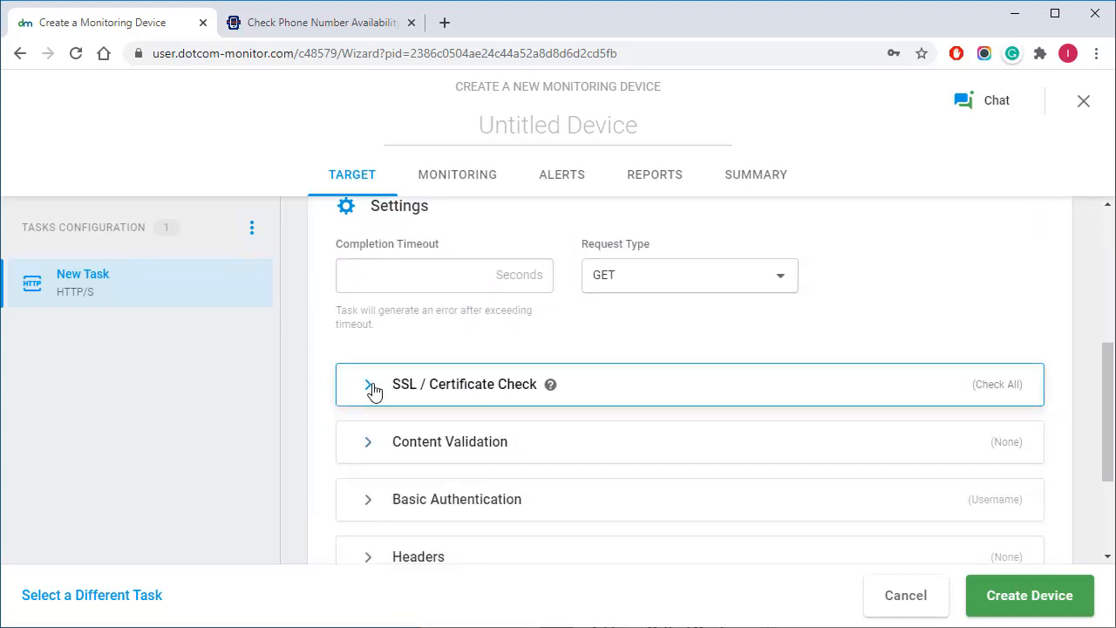
- Set the SSL / Certificate Check expiration reminder to 40 days
{"action": "left_click", "coordinate": [367, 384]}
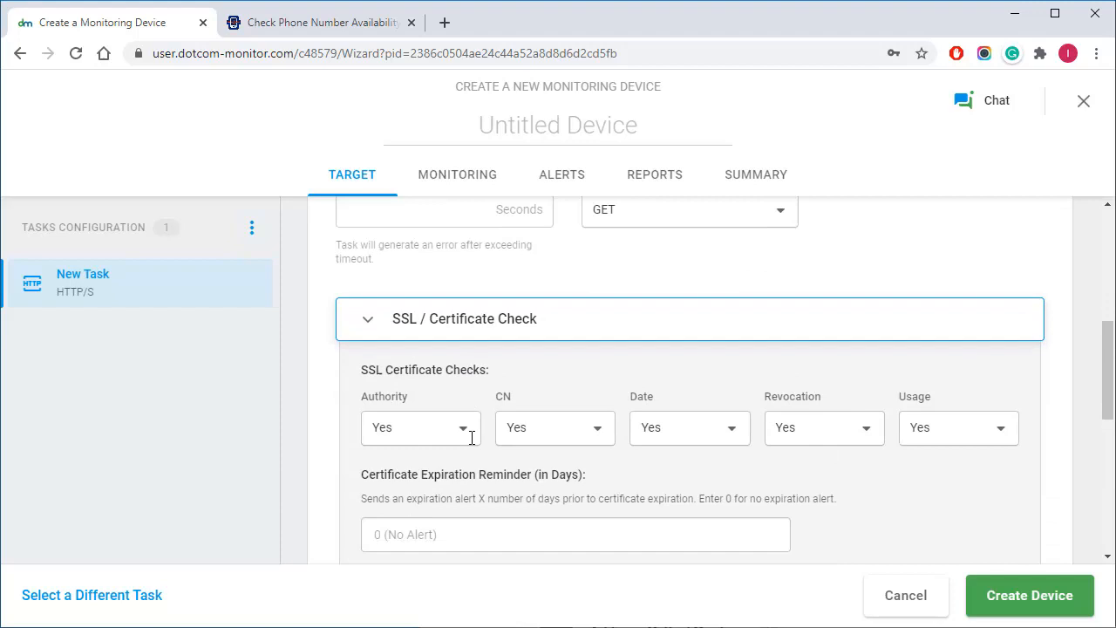
{"action": "scroll", "scroll_direction": "down", "scroll_amount": 3}
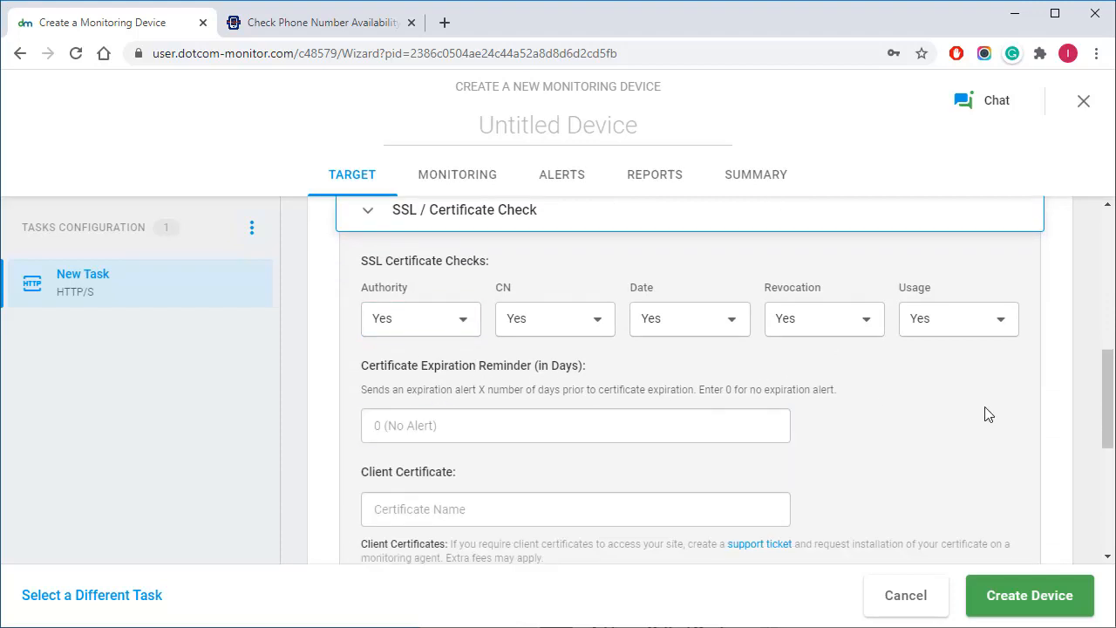
{"action": "left_click", "coordinate": [576, 426]}
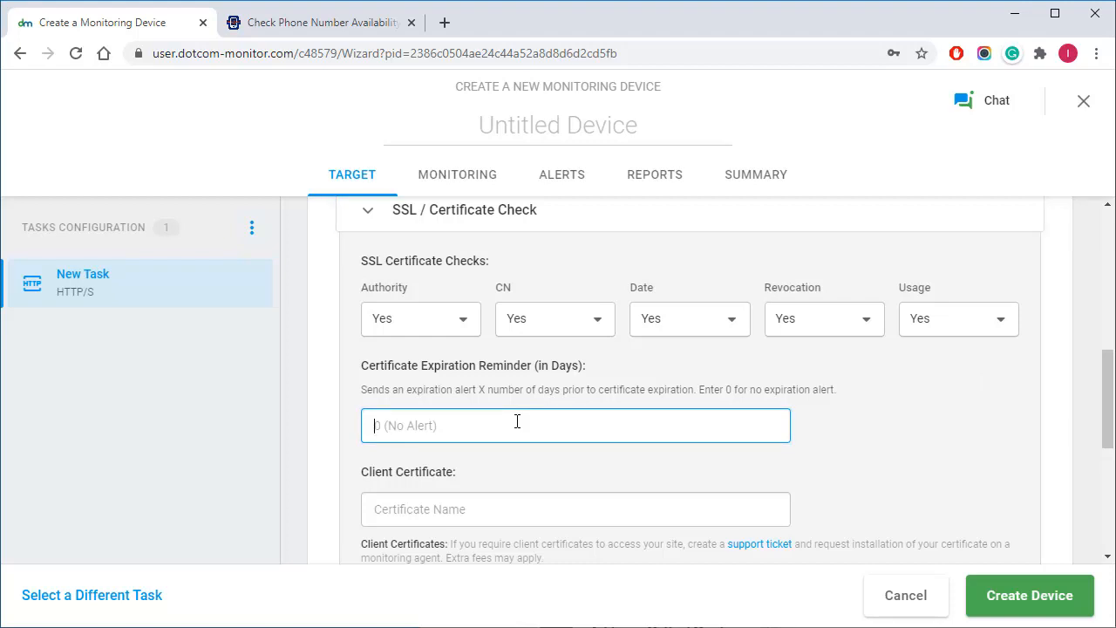
{"action": "type", "text": "40"}
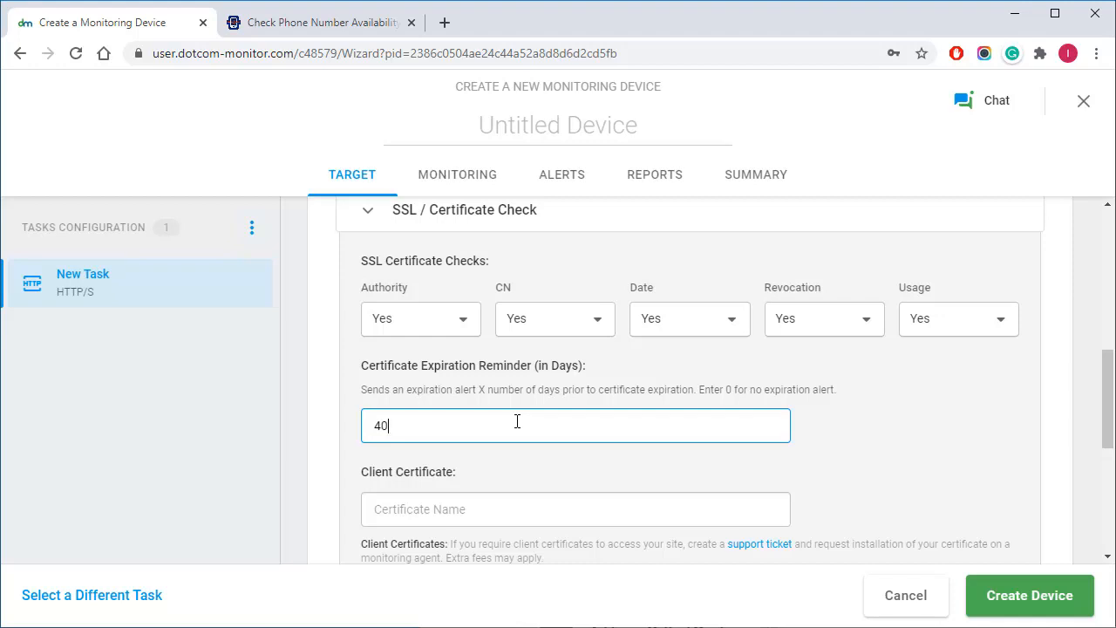
{"action": "double_click", "coordinate": [378, 425]}
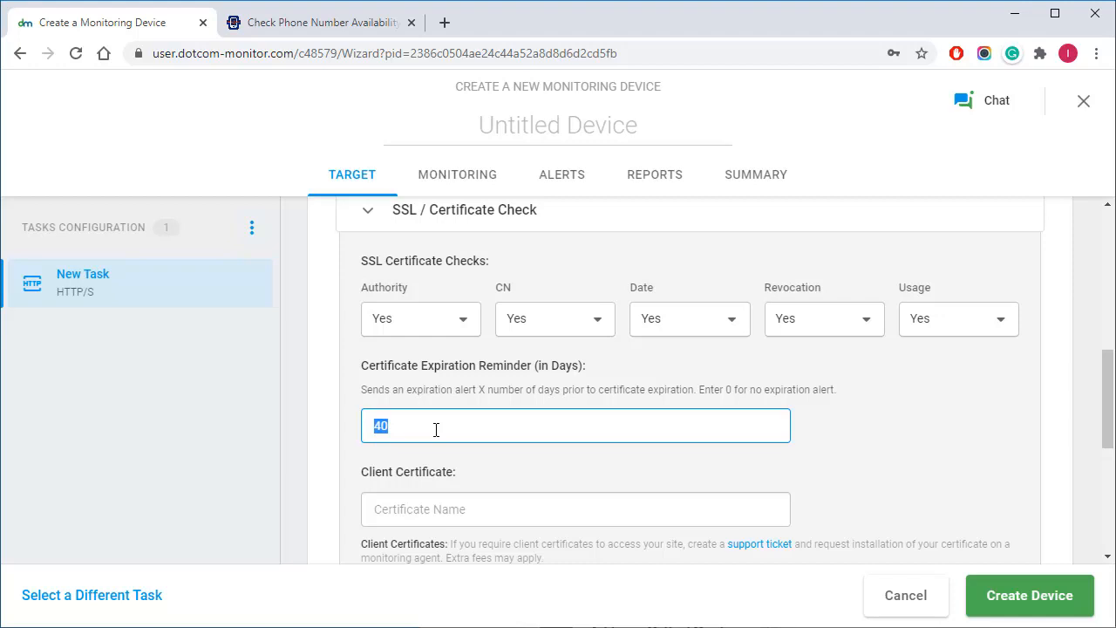
- Rename the untitled device to 'SSL CERT'
{"action": "left_click", "coordinate": [557, 125]}
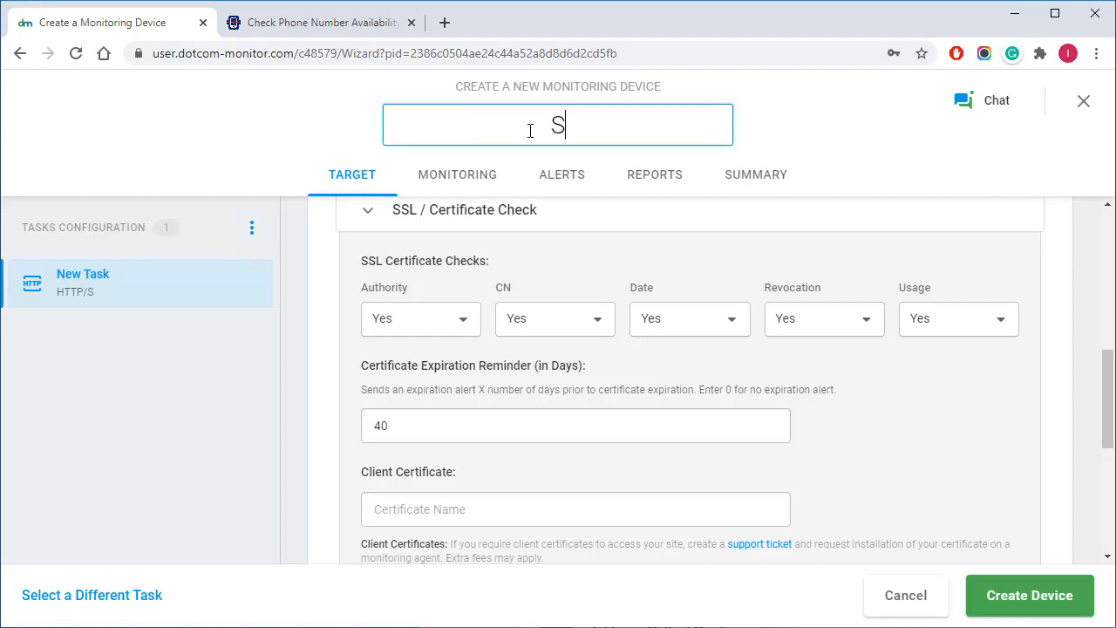
{"action": "type", "text": "SL"}
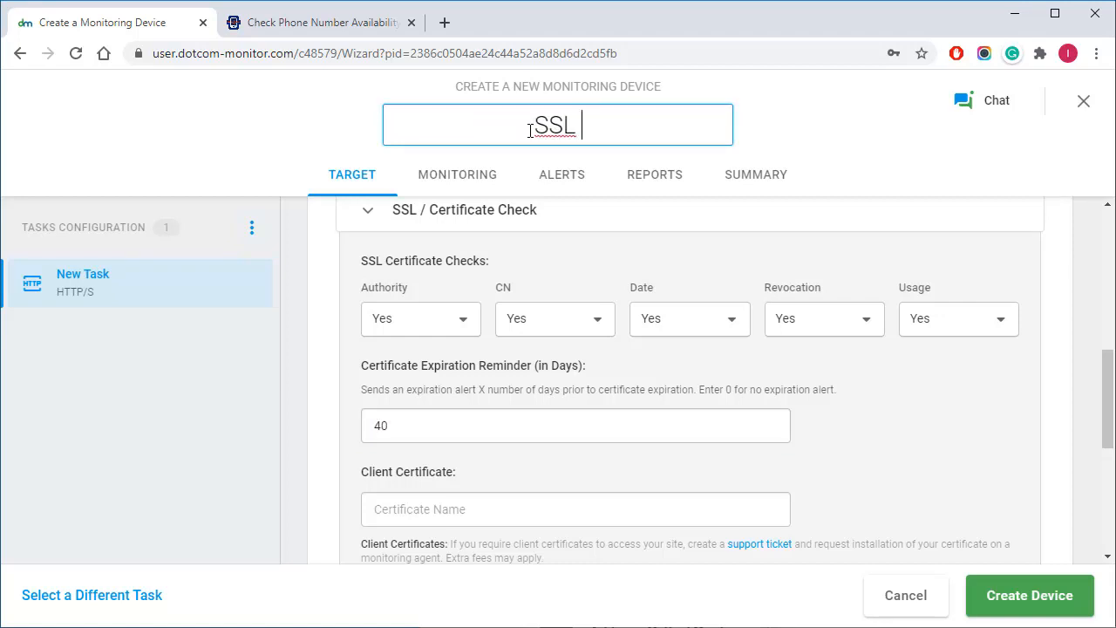
{"action": "type", "text": "CERT"}
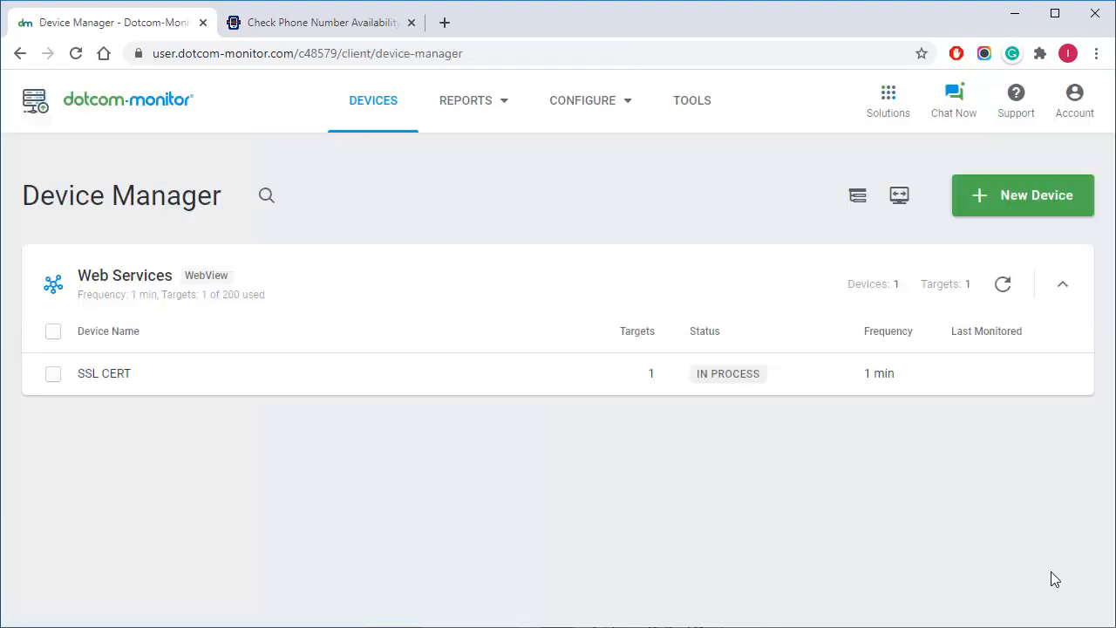
{"action": "mouse_move", "coordinate": [1049, 563]}
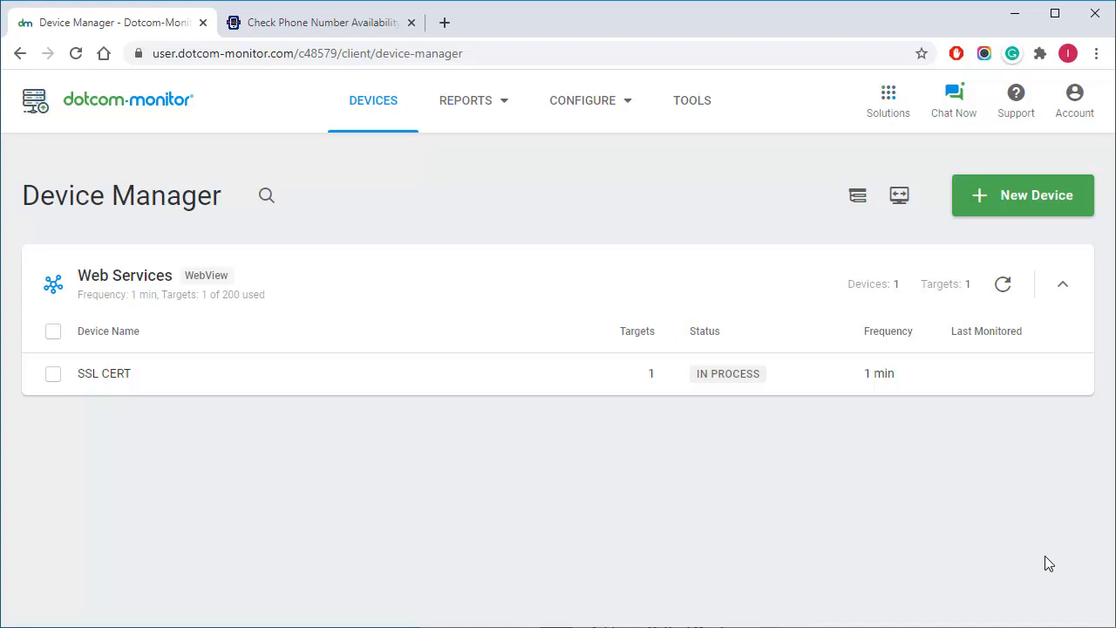
{"action": "mouse_move", "coordinate": [1046, 557]}
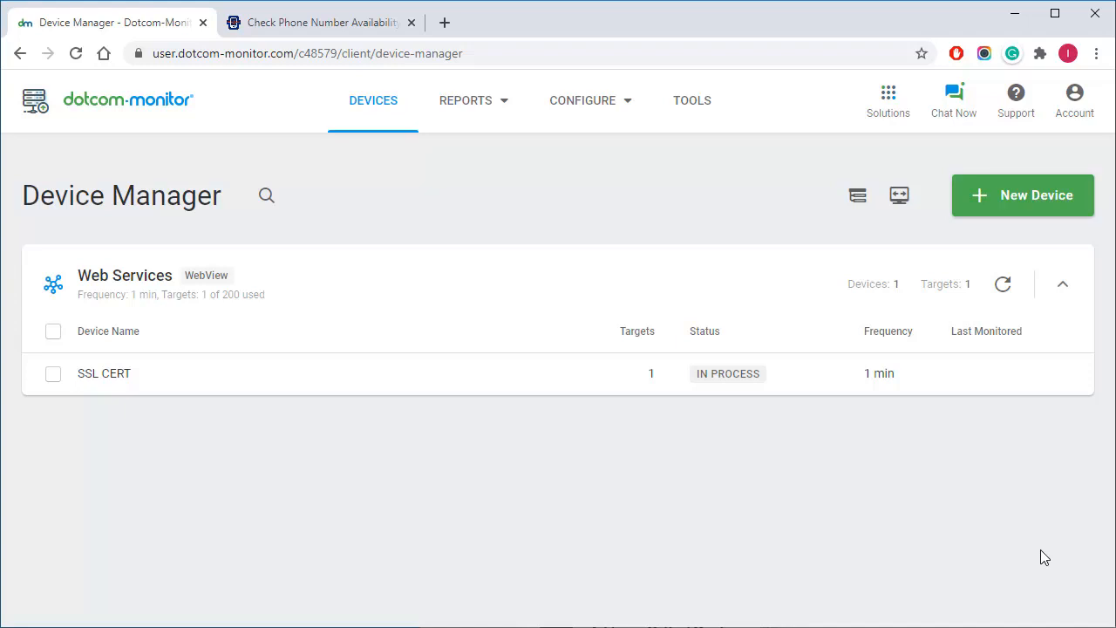
{"action": "mouse_move", "coordinate": [939, 375]}
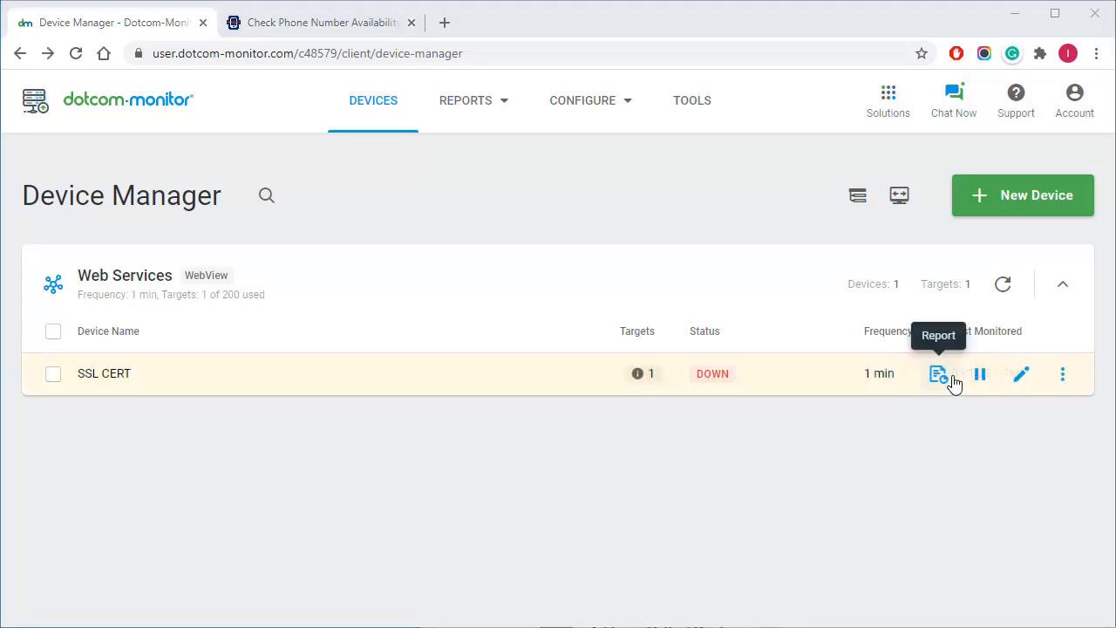
- Open the SSL CERT report log and expand the Minneapolis phonenumbermonitoring.com task
{"action": "left_click", "coordinate": [938, 374]}
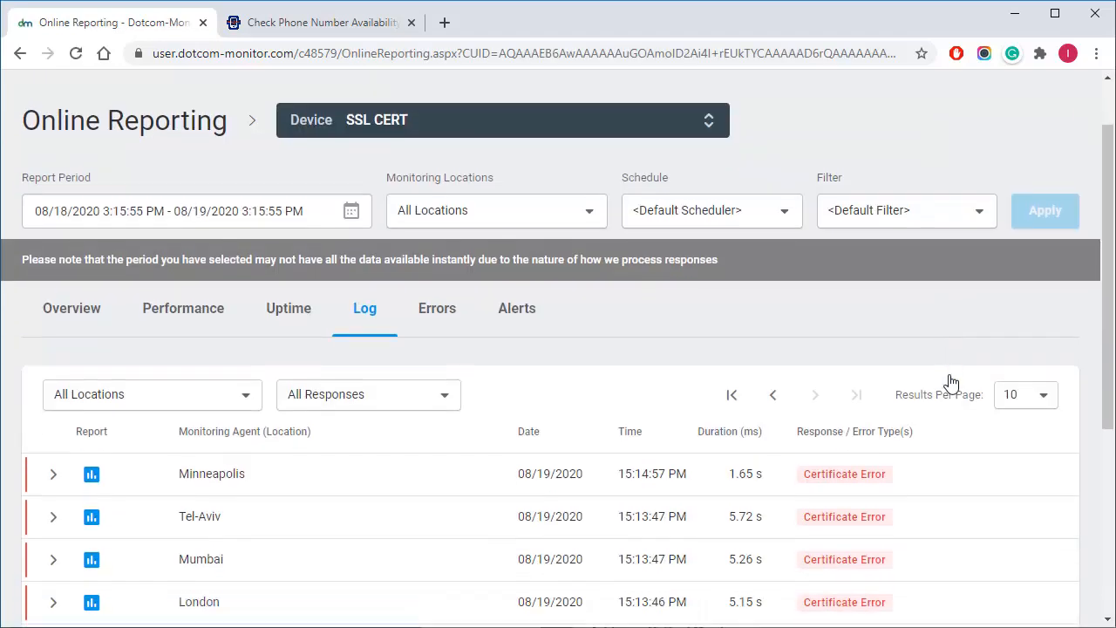
{"action": "scroll", "scroll_direction": "down", "scroll_amount": 3}
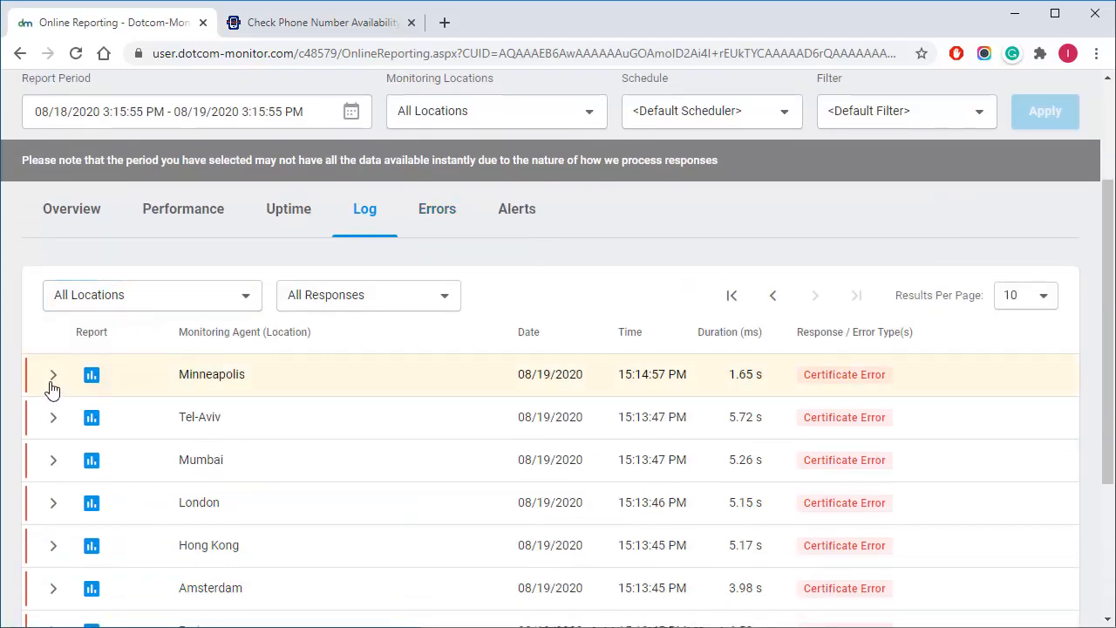
{"action": "left_click", "coordinate": [53, 374]}
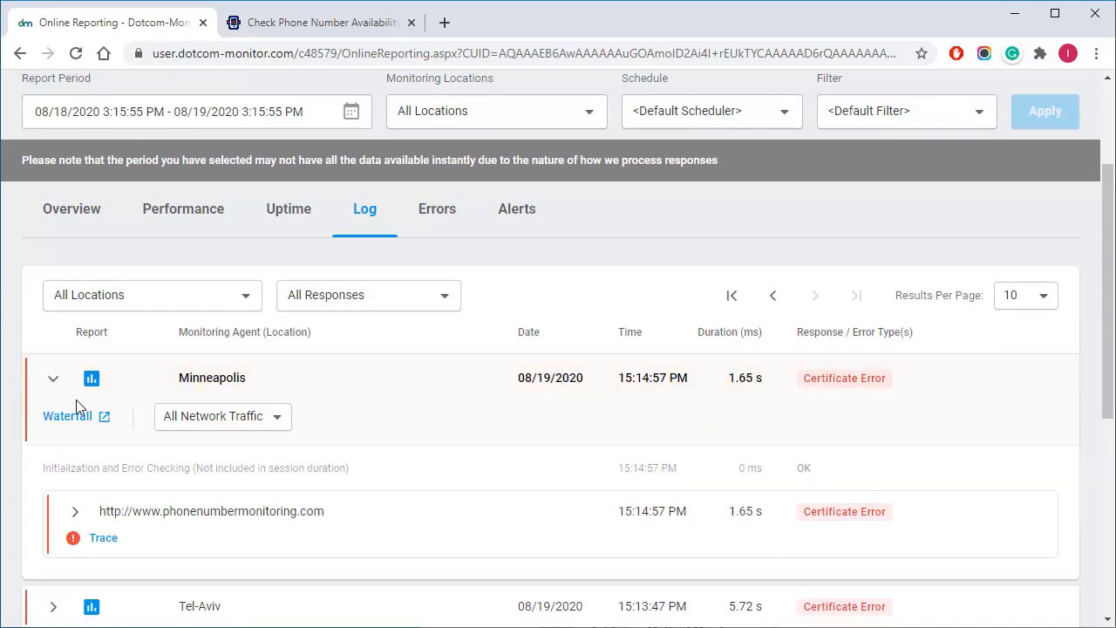
{"action": "left_click", "coordinate": [75, 511]}
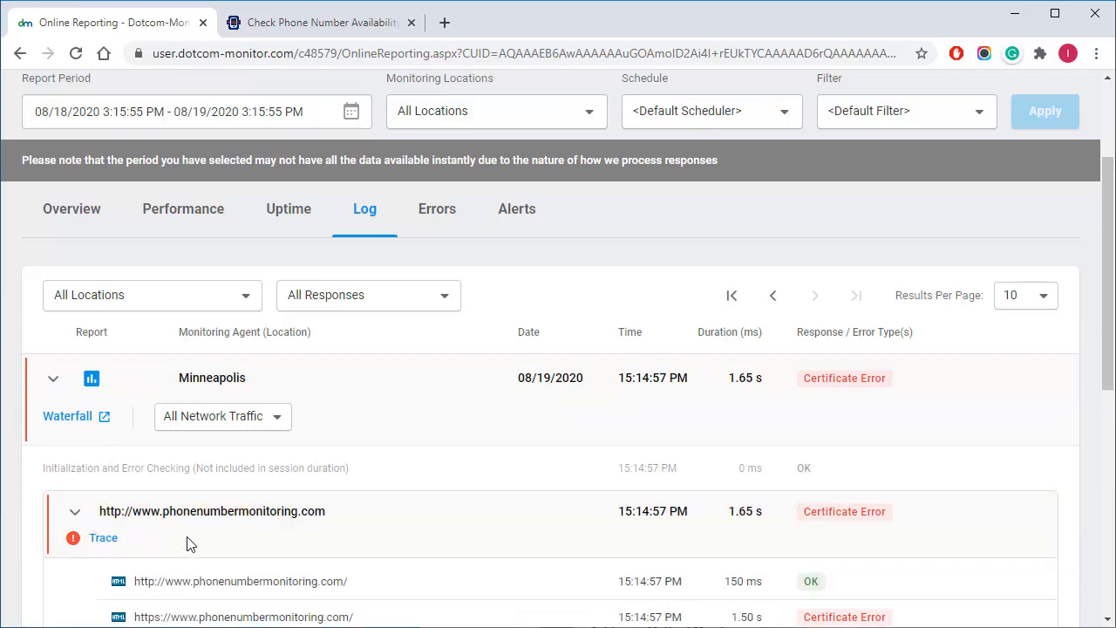
{"action": "scroll", "scroll_direction": "down", "scroll_amount": 3}
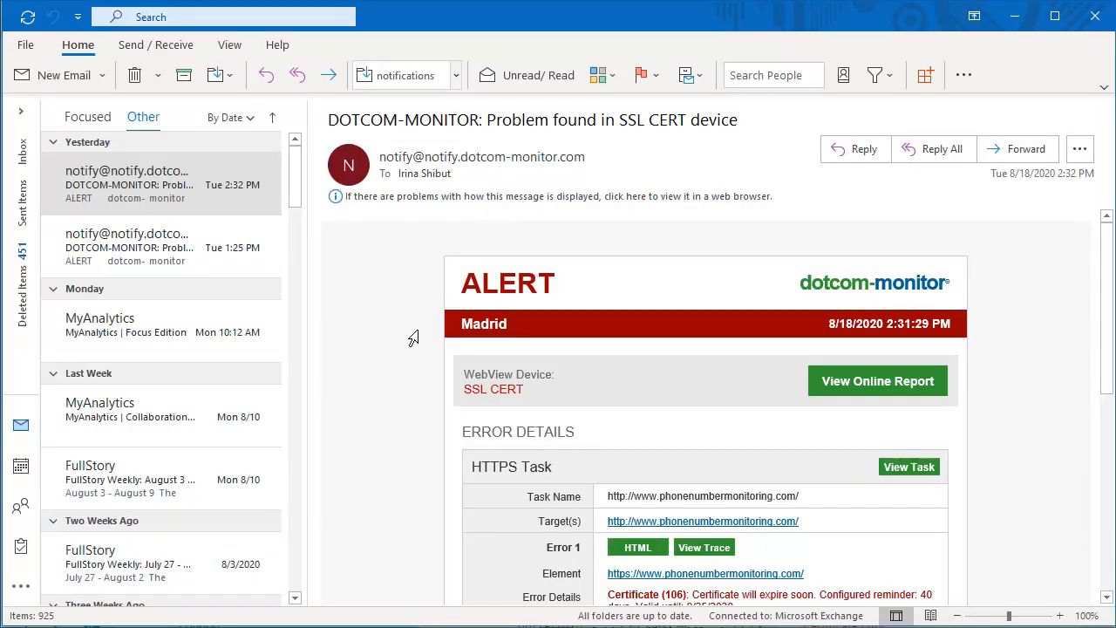
- Scroll through the alert email's error details and last five monitoring results
{"action": "scroll", "scroll_direction": "down", "scroll_amount": 3}
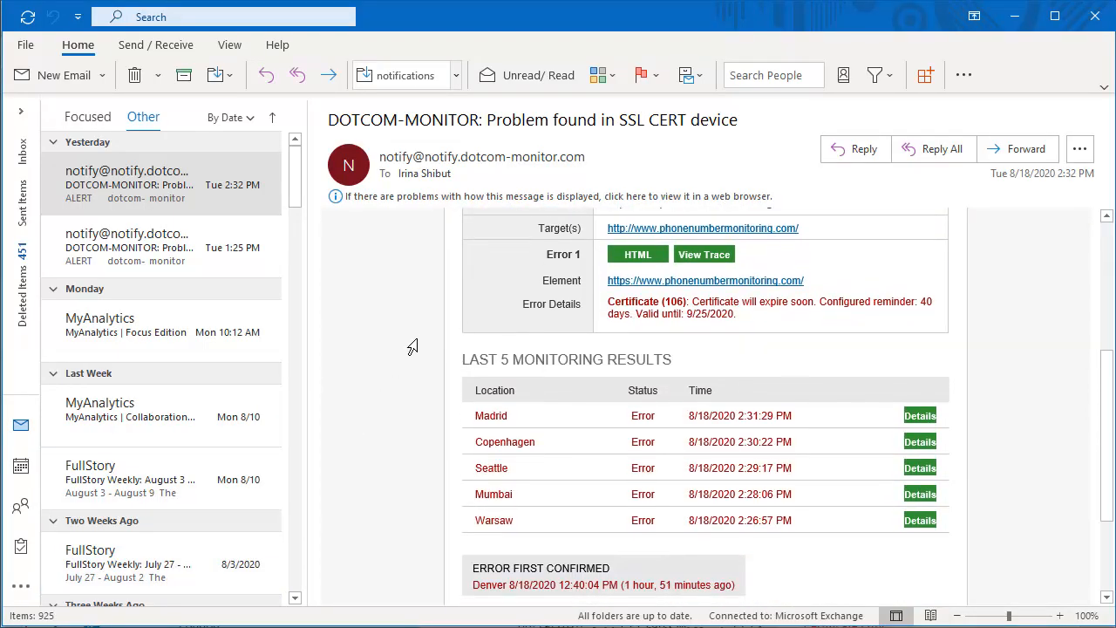
{"action": "scroll", "scroll_direction": "up", "scroll_amount": 3}
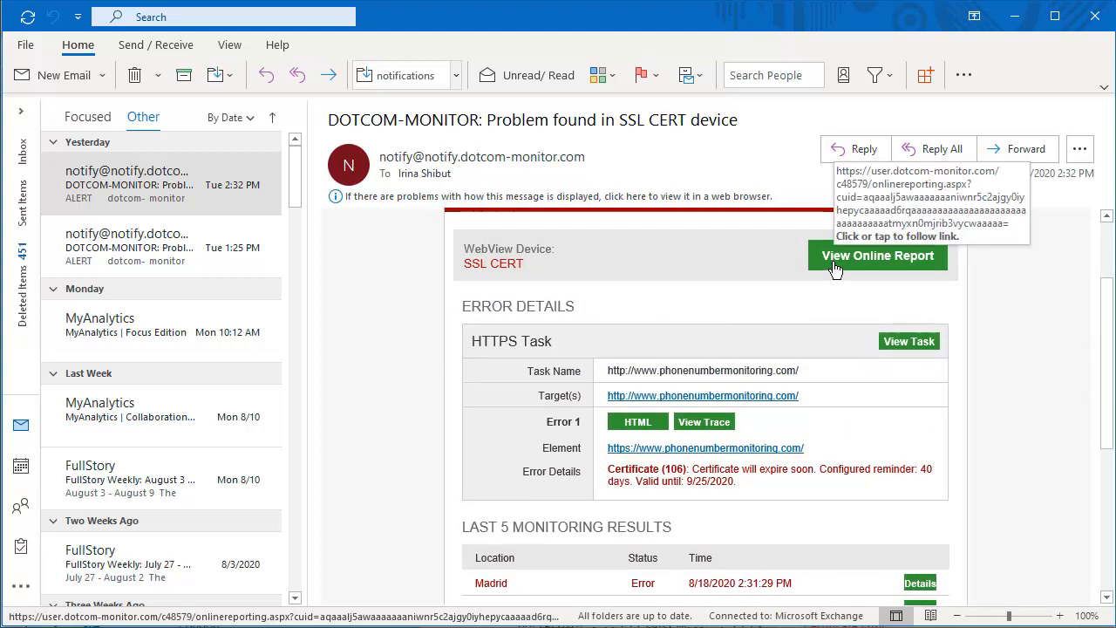
{"action": "mouse_move", "coordinate": [773, 257]}
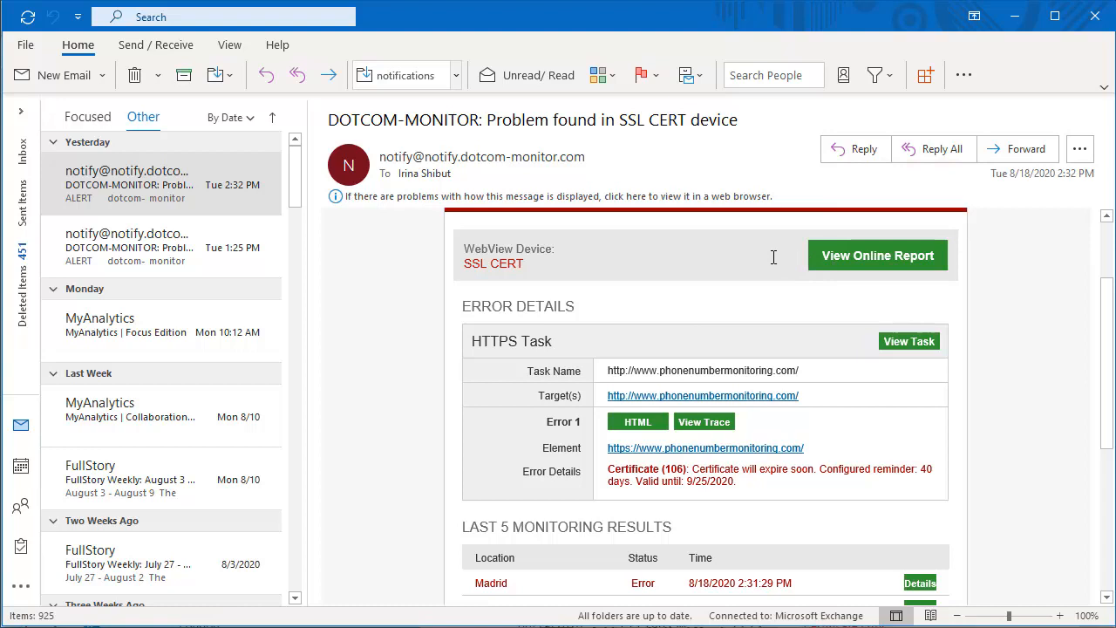